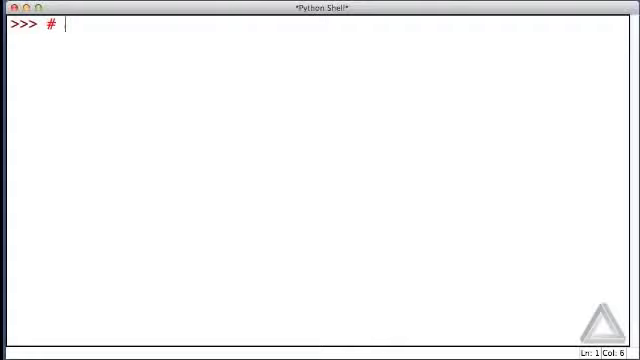
Enter the comment '# Lists of Lists.' and begin the xlist assignment
text(Lists of Lists.)
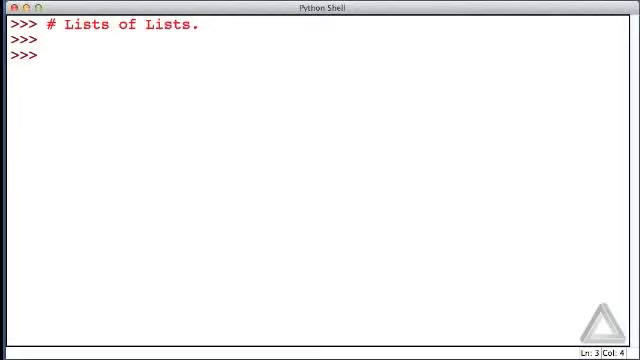
text(xlist = [)
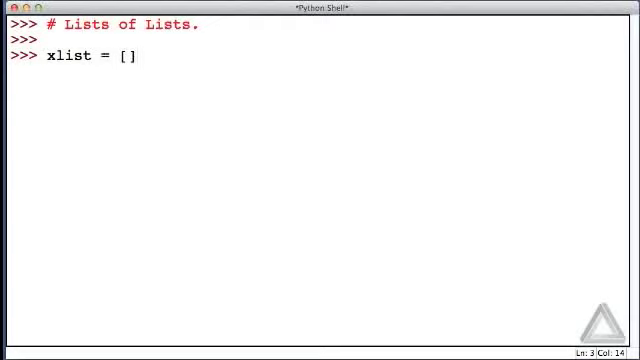
Type the first inner lists of xlist: [1], [1, 2], ['a', 'b', 'c']
text([)
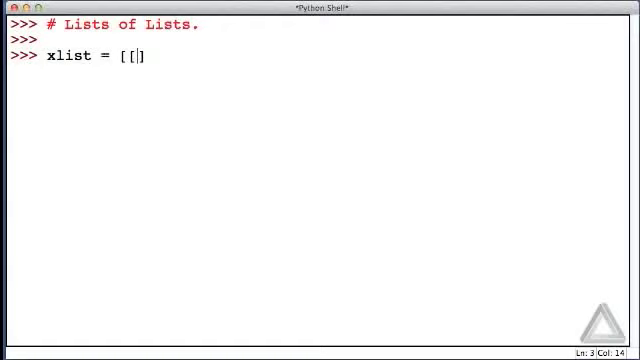
text(1])
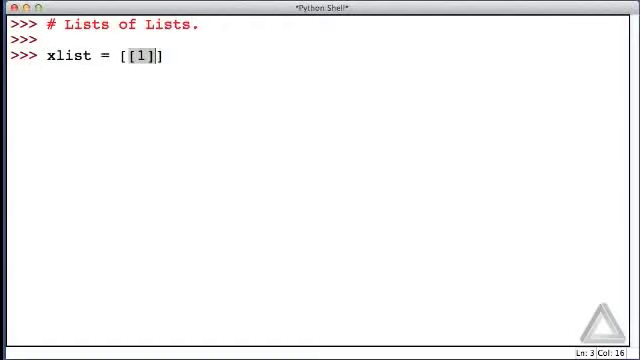
text(, [])
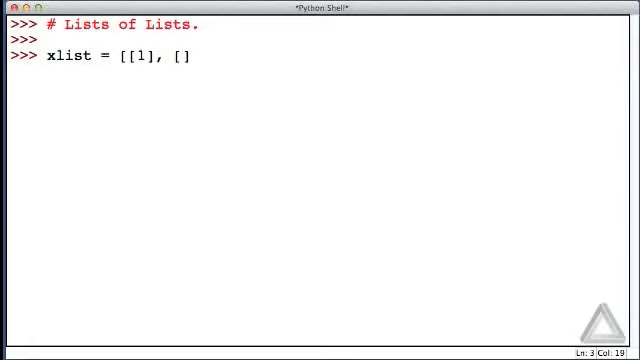
text(1,)
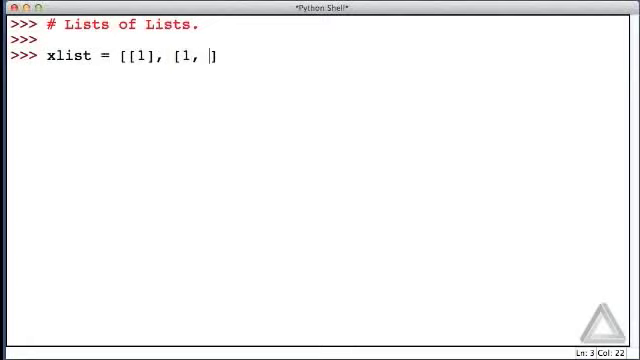
text(2], ])
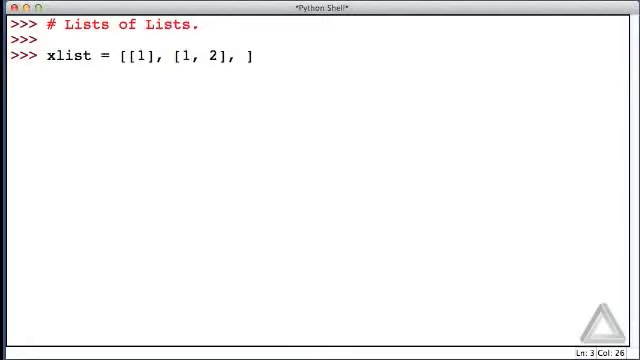
text([)
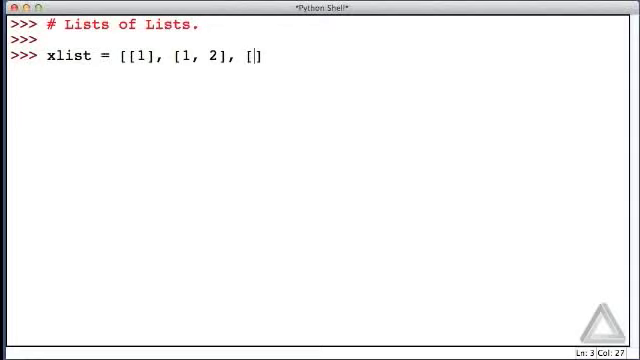
text('a')
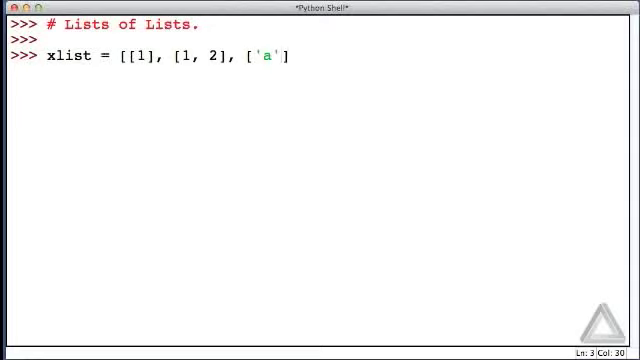
text(, 'b', 'c)
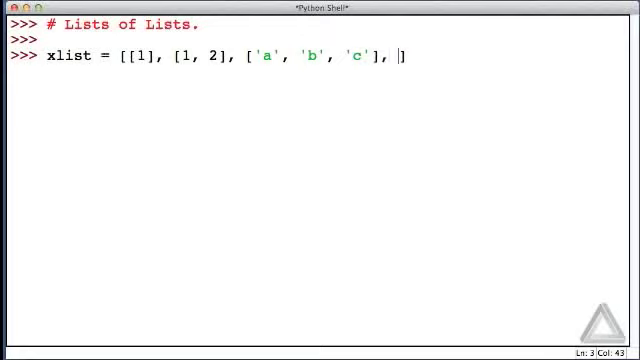
Add the last inner list ['one', 2, 3, 'four'] and run the assignment
text(['one)
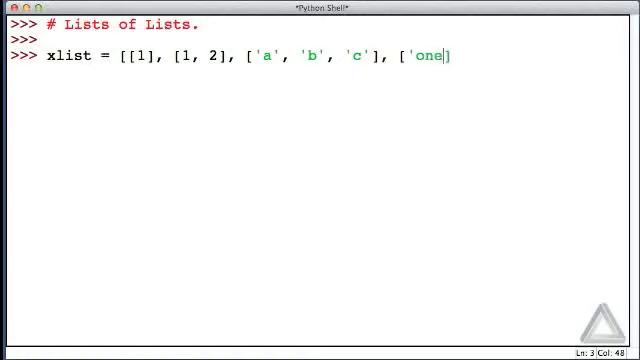
text(', 2,)
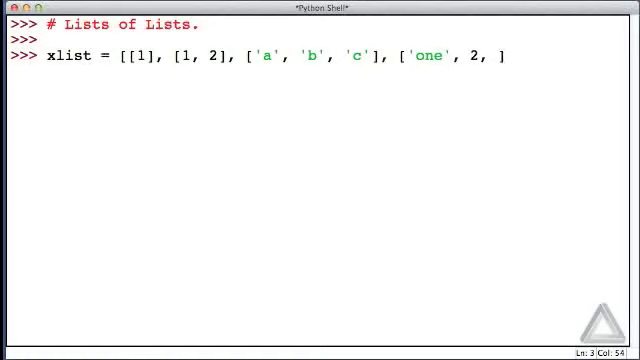
text(3,)
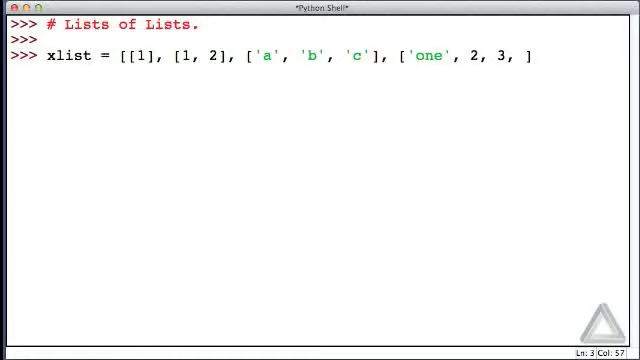
text('four')
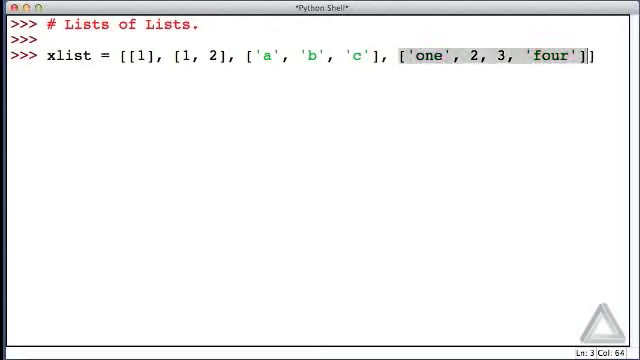
key(Return)
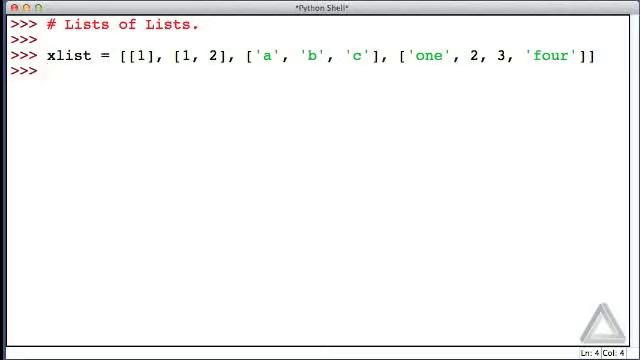
Evaluate xlist to echo [[1], [1, 2], ['a', 'b', 'c'], ['one', 2, 3, 'four']]
text(xlist)
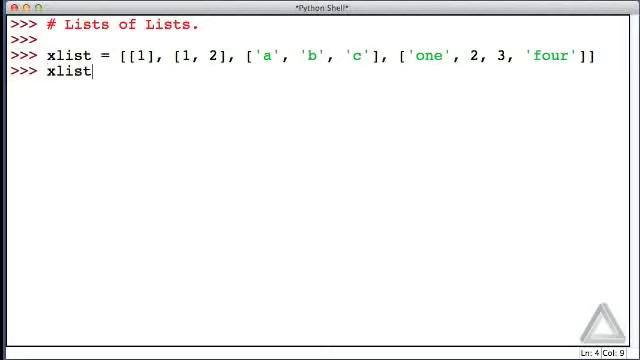
key(Return)
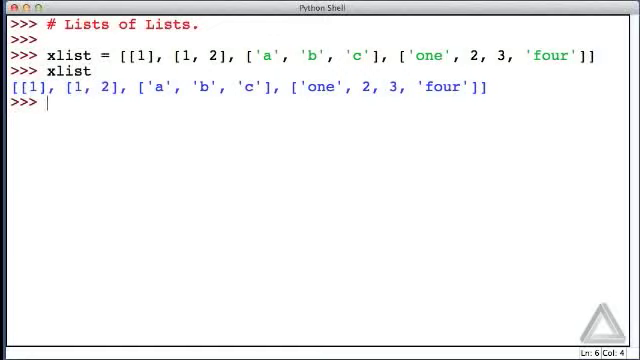
Run 'for inner in xlist: print(inner)' to list each inner list separately
text(for)
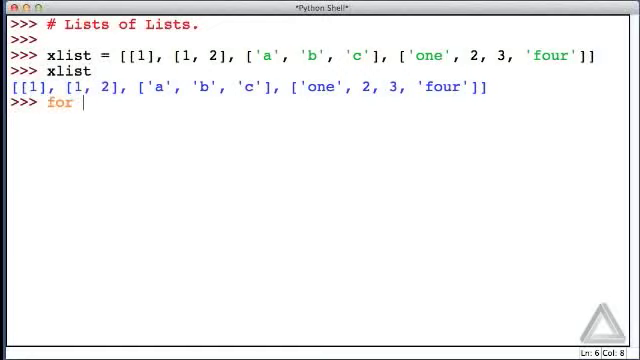
text(inner)
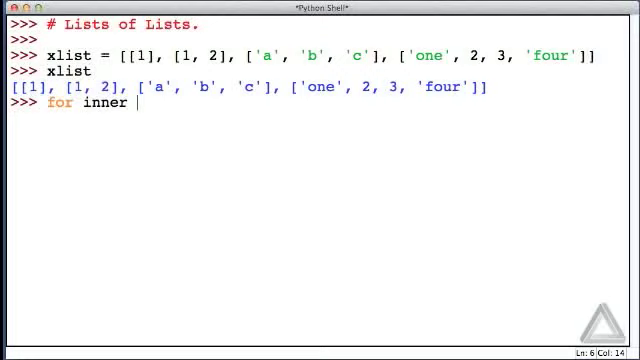
text(in xlist:)
click(340, 133)
text(print)
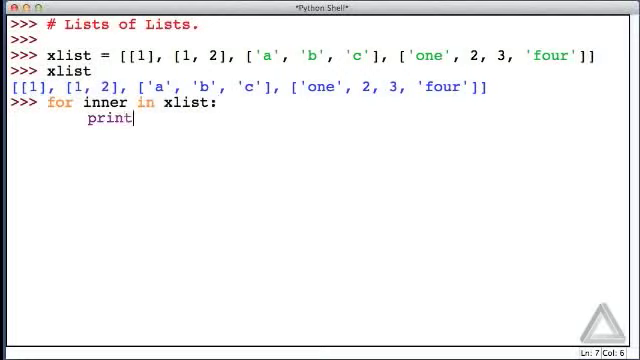
text((inner))
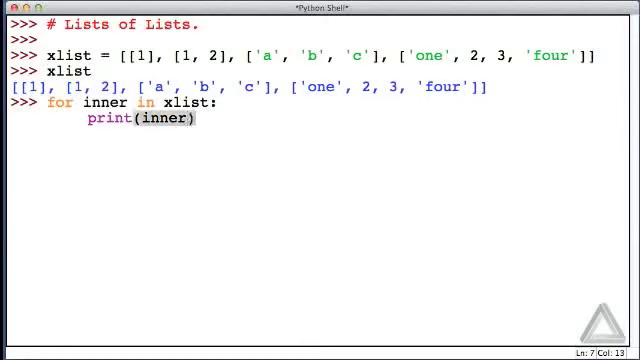
key(Return)
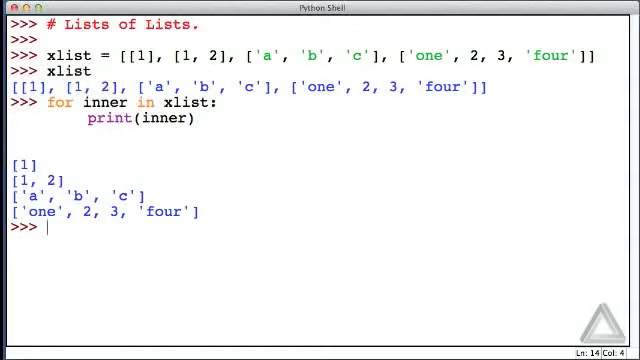
Evaluate xlist[2], returning the third inner list ['a', 'b', 'c']
text(xlist)
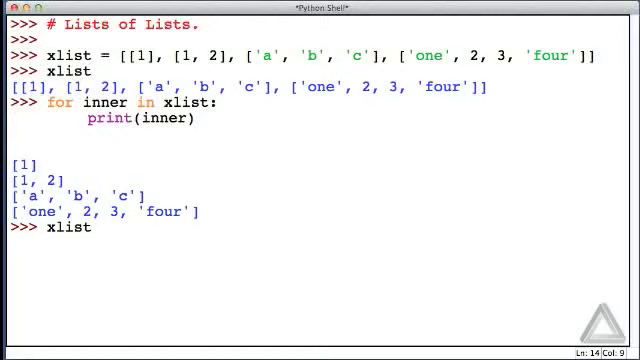
text([2)
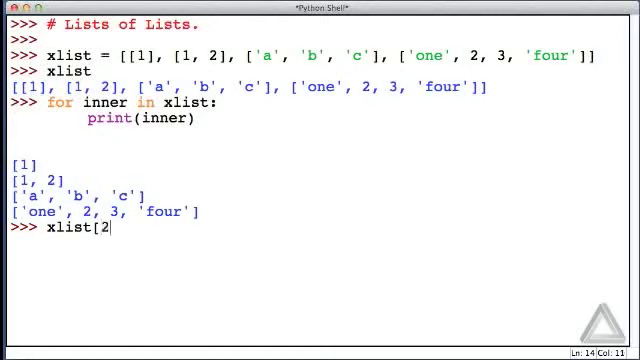
key(Return)
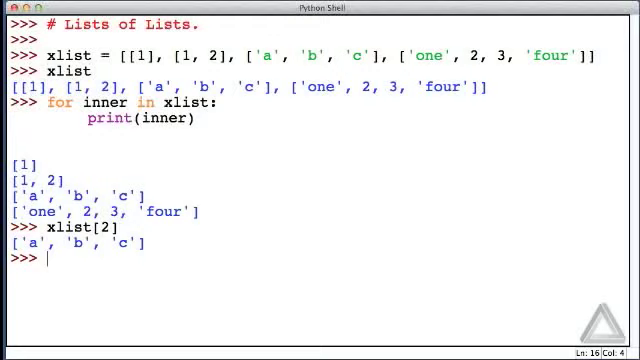
Evaluate xlist[2][1], returning the element 'b'
text(xlist[2)
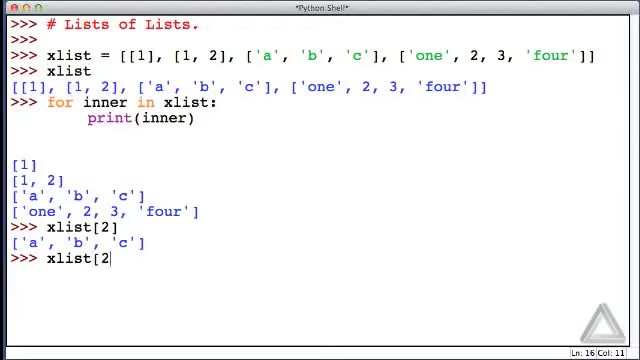
text(])
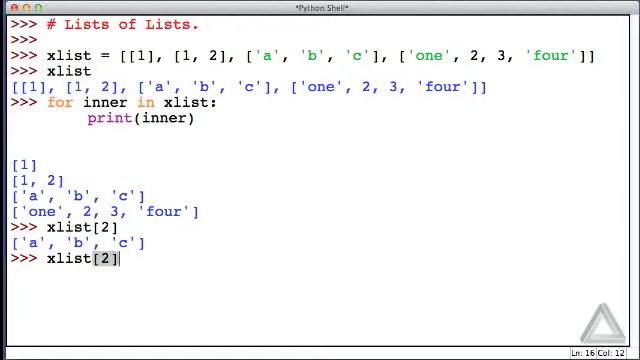
text([1)
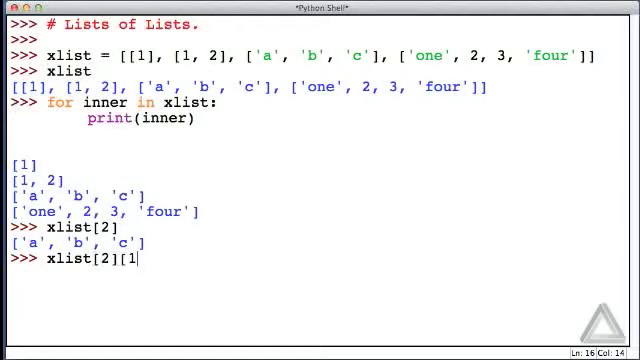
text(])
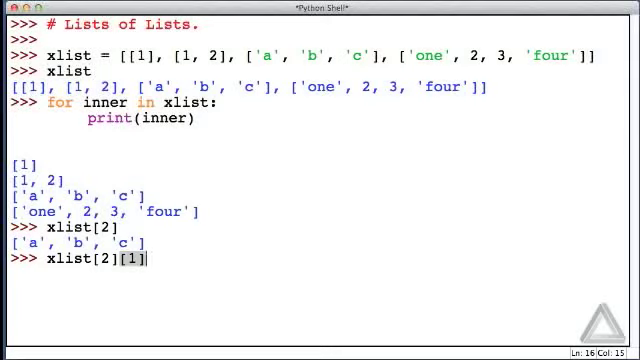
key(return)
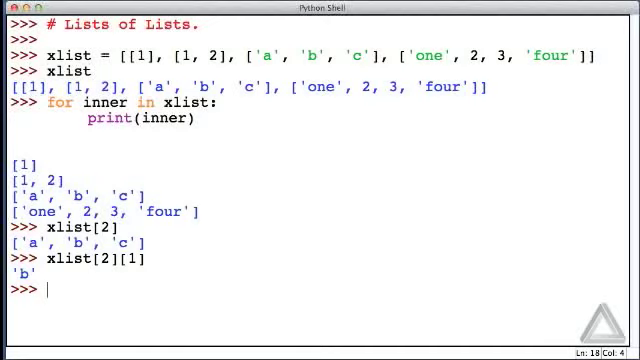
Assign "BEE" to xlist[2][1] and display the updated xlist
text(xlist[2][1] =)
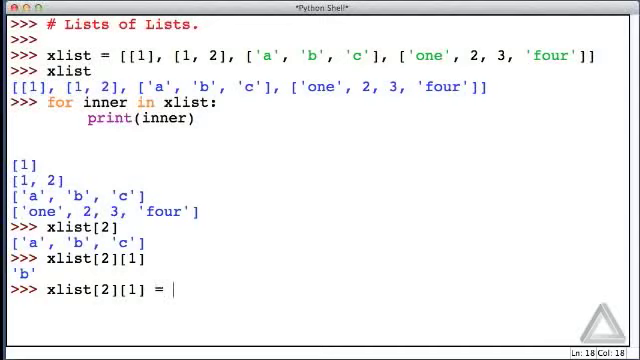
text(")
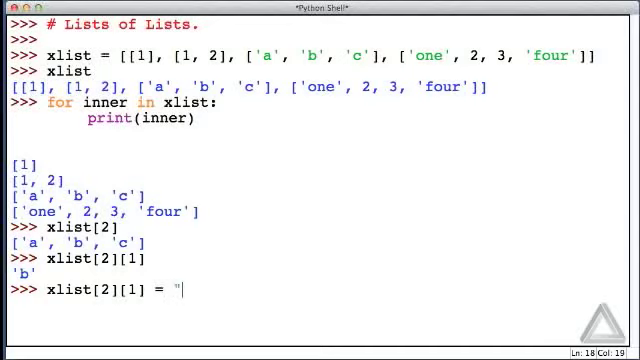
text(BEE")
text(xlist)
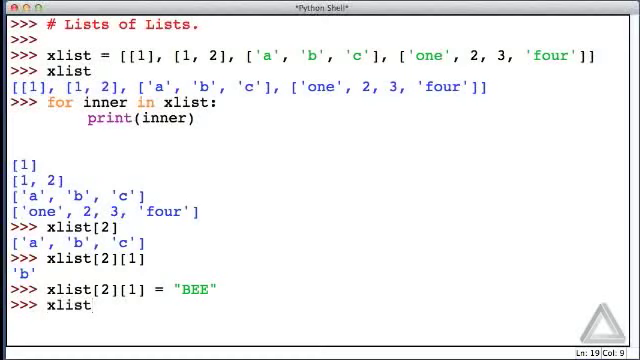
key(Return)
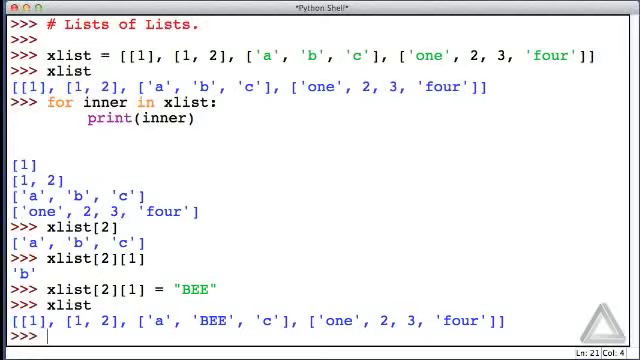
text(for i)
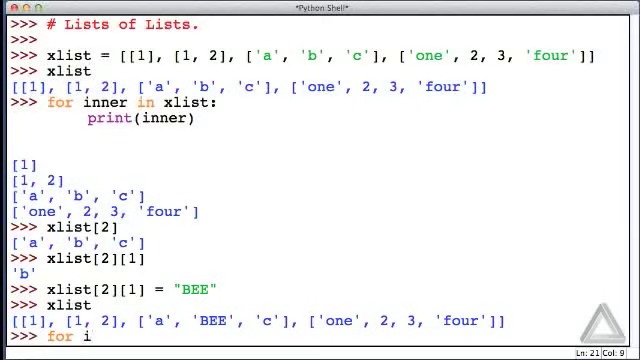
Run a nested loop printing each inner list's items with end=" ", then print()
text(nner in xlist:)
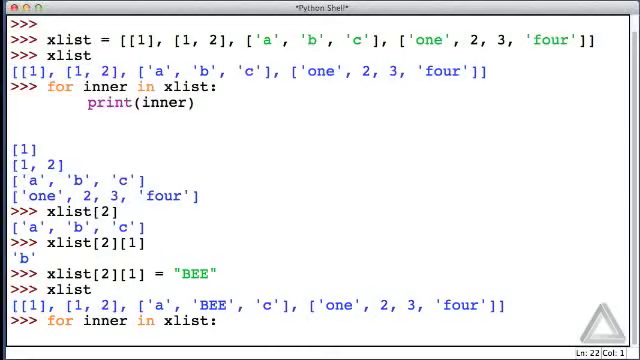
text(for item in)
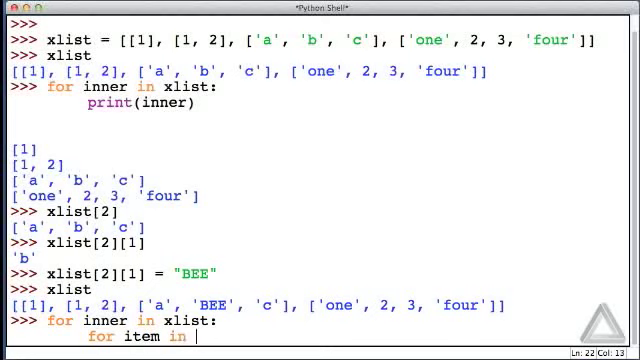
text(inner:)
text(print(i)
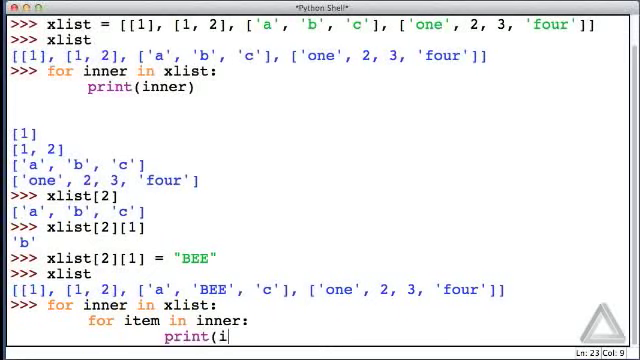
text(tem,)
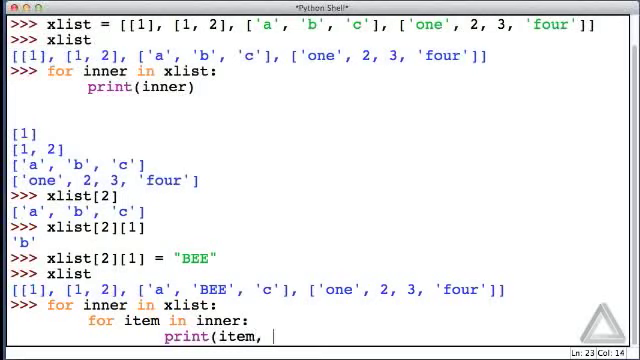
text(end)
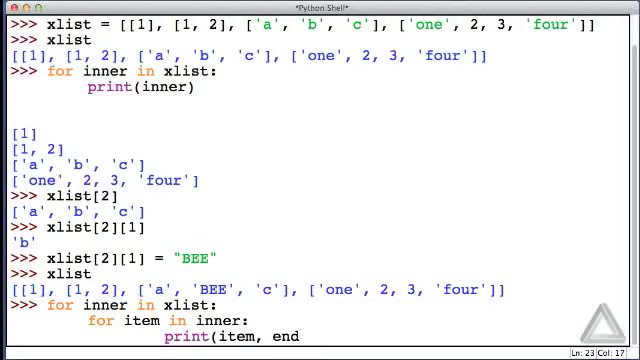
text(=)
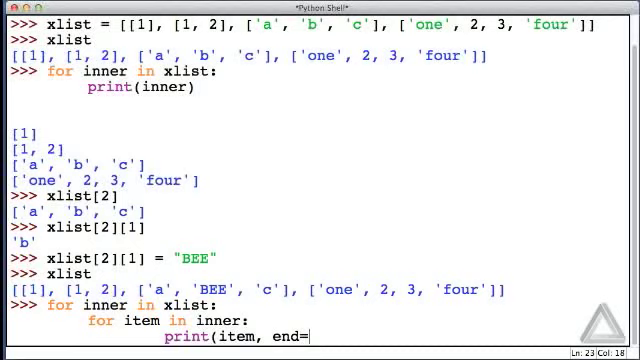
text(" "))
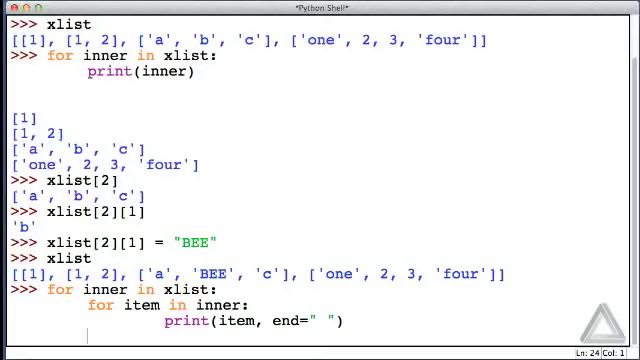
text(print())
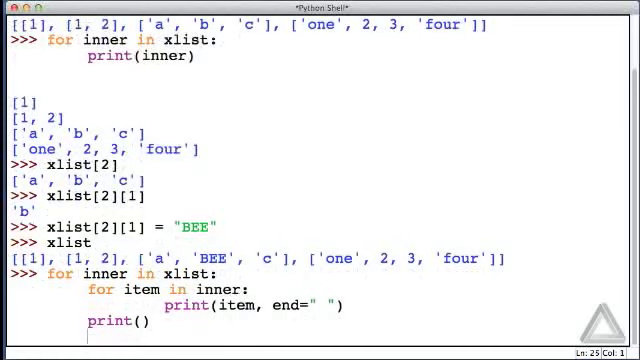
key(Return)
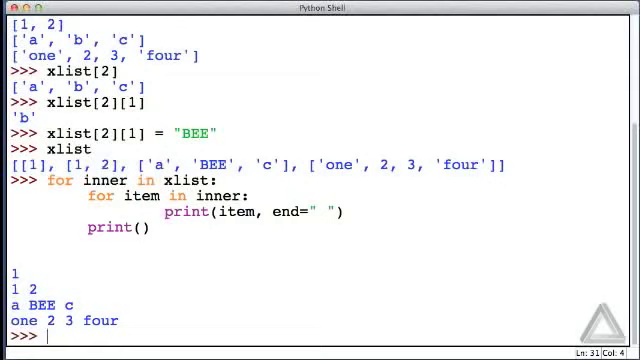
text(for i)
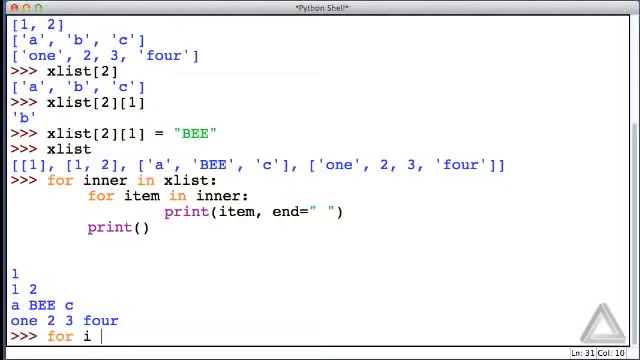
Run nested range(len(...)) loops printing i, j and xlist[i][j] for every element
text(in range)
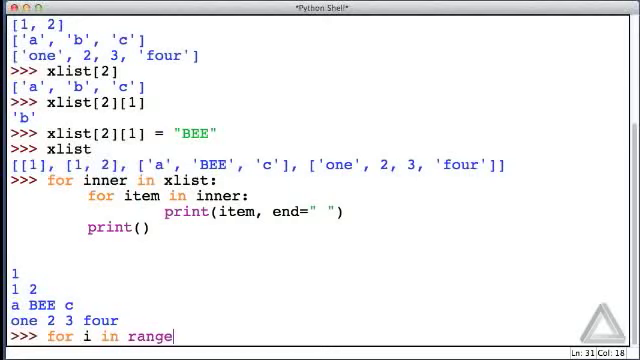
text((len(xl)
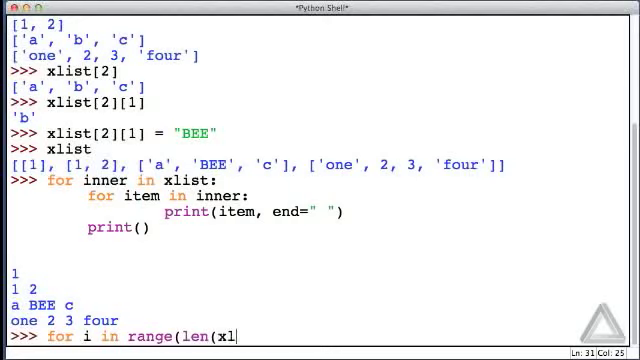
text(ist)):)
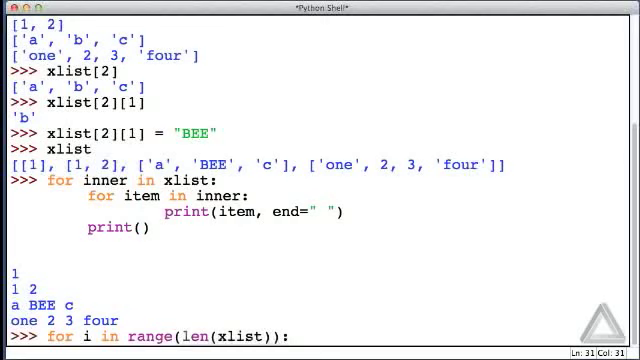
text(for j)
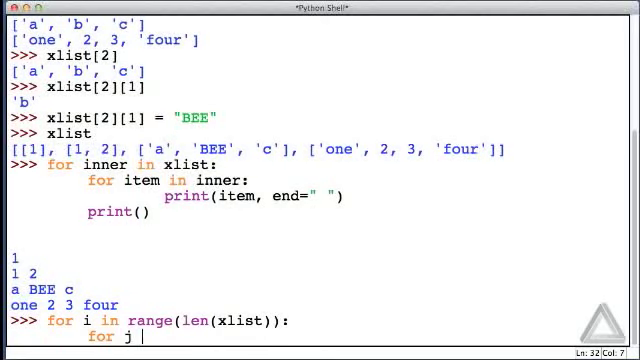
text(in range(len(xlist[i])):)
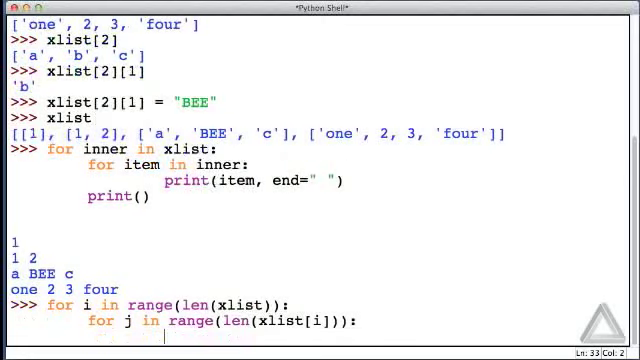
text(print()
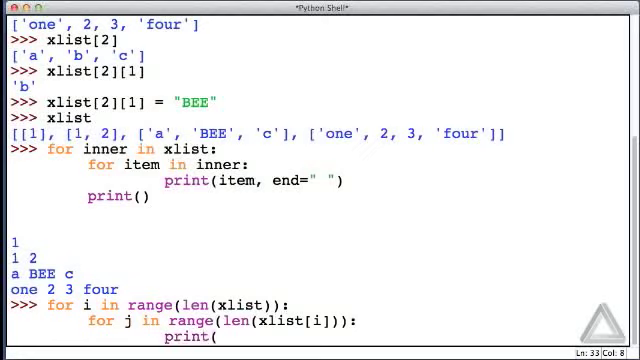
text(i, j,)
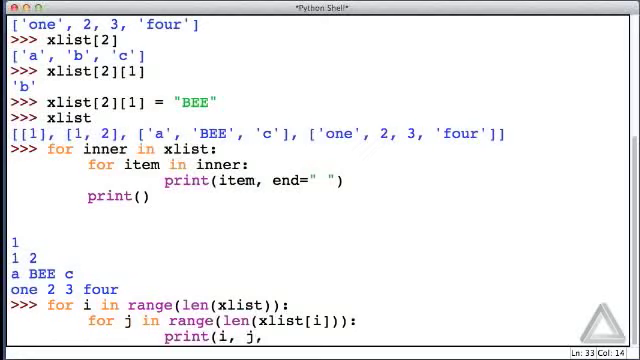
text(xlist[i])
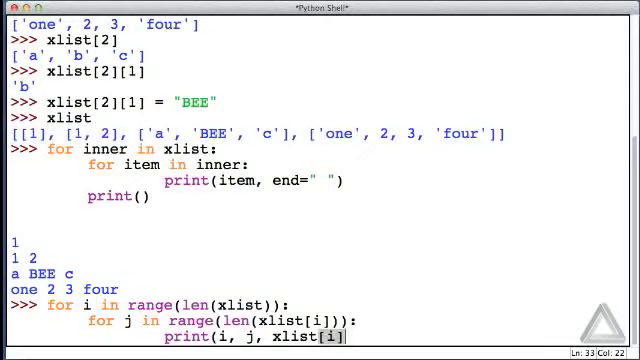
text([)
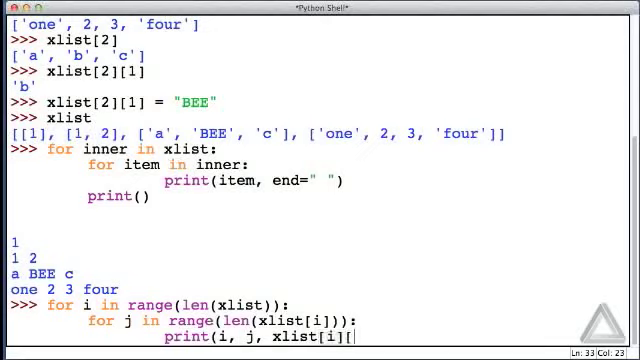
text(j])
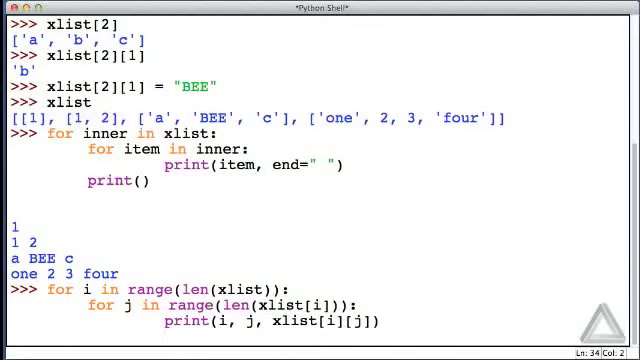
scroll(down, 3)
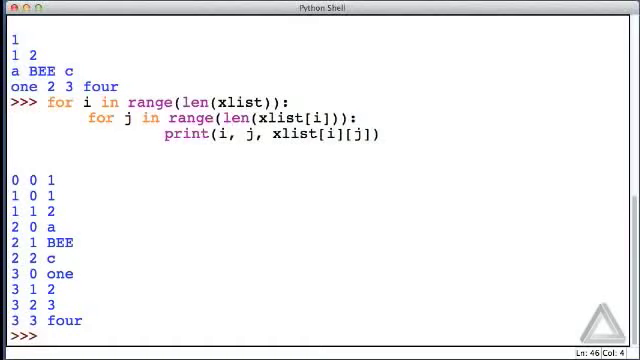
Set xlist[1] to "this is a string" and xlist[3] to 43.2, then display xlist
text(xlist[1] =)
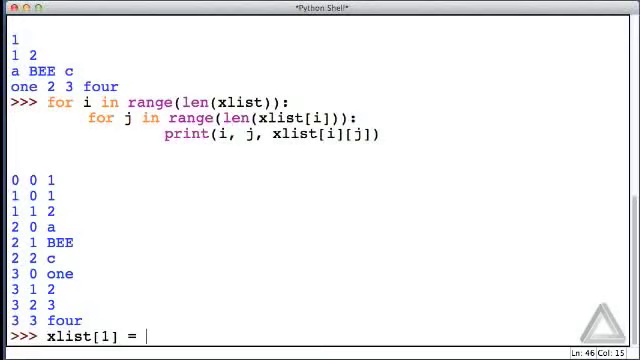
text("this i)
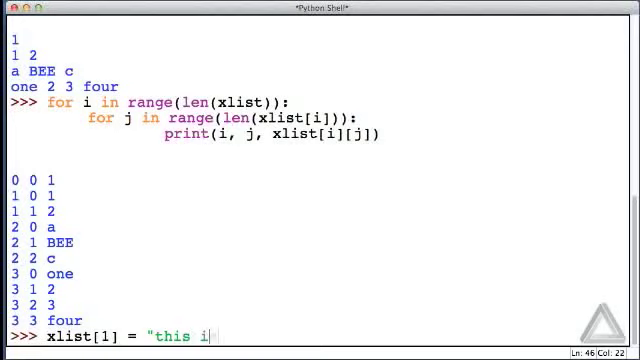
text(s a string")
text(xlist)
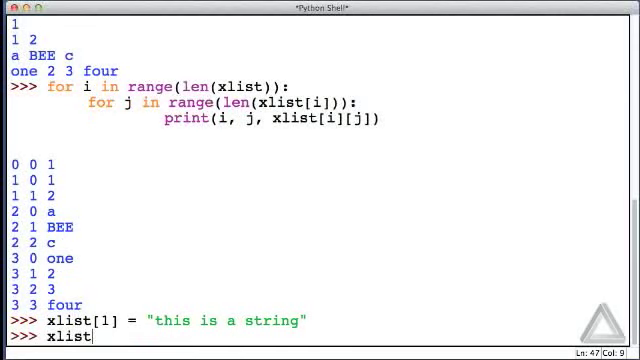
text([3)
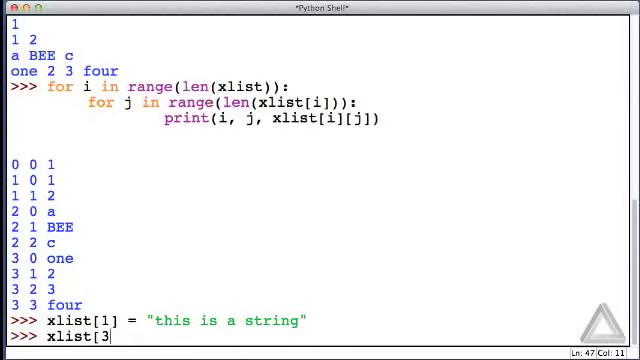
text(= 43.2)
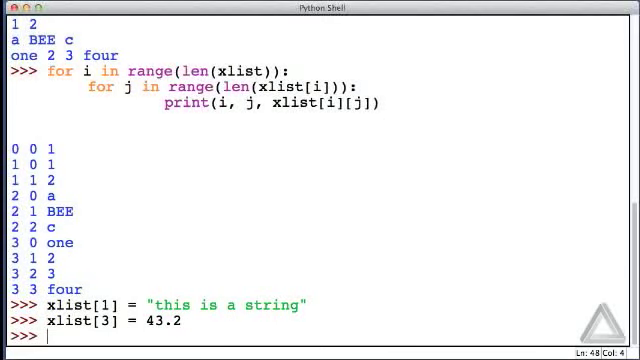
text(xlist)
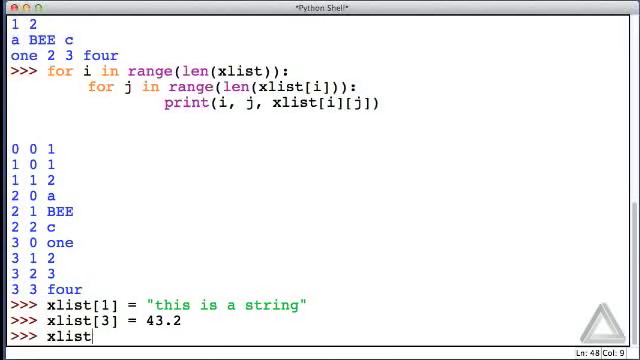
key(return)
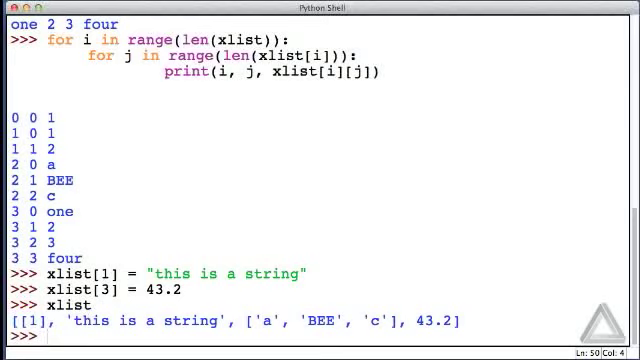